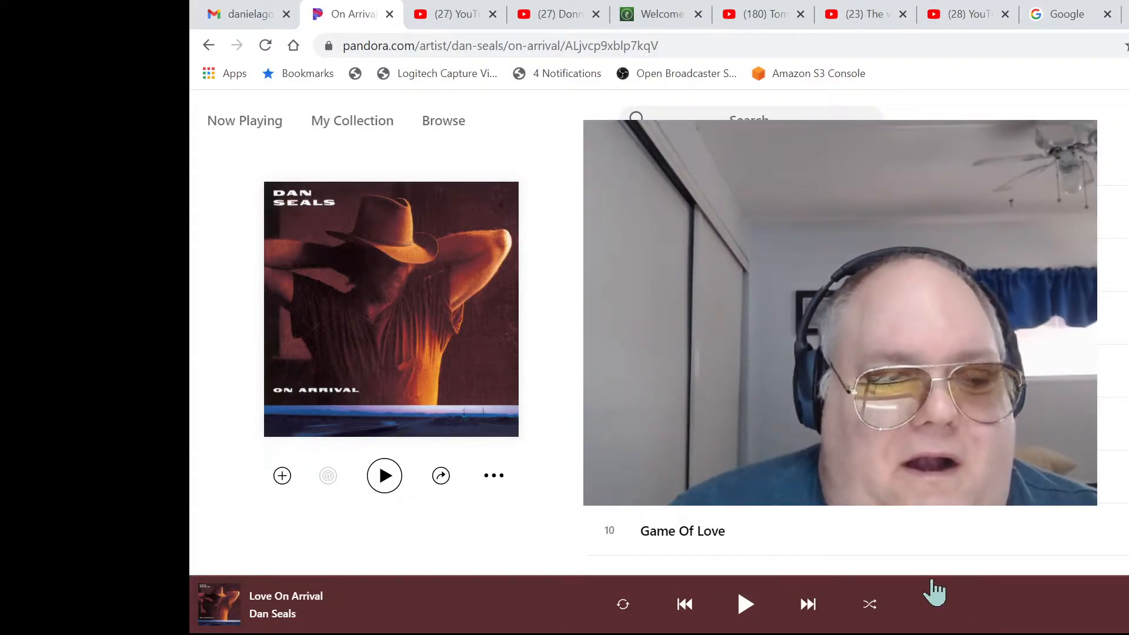
Start playback of 'Love On Arrival' from Dan Seals' On Arrival album.
{"action": "left_click", "coordinate": [385, 475]}
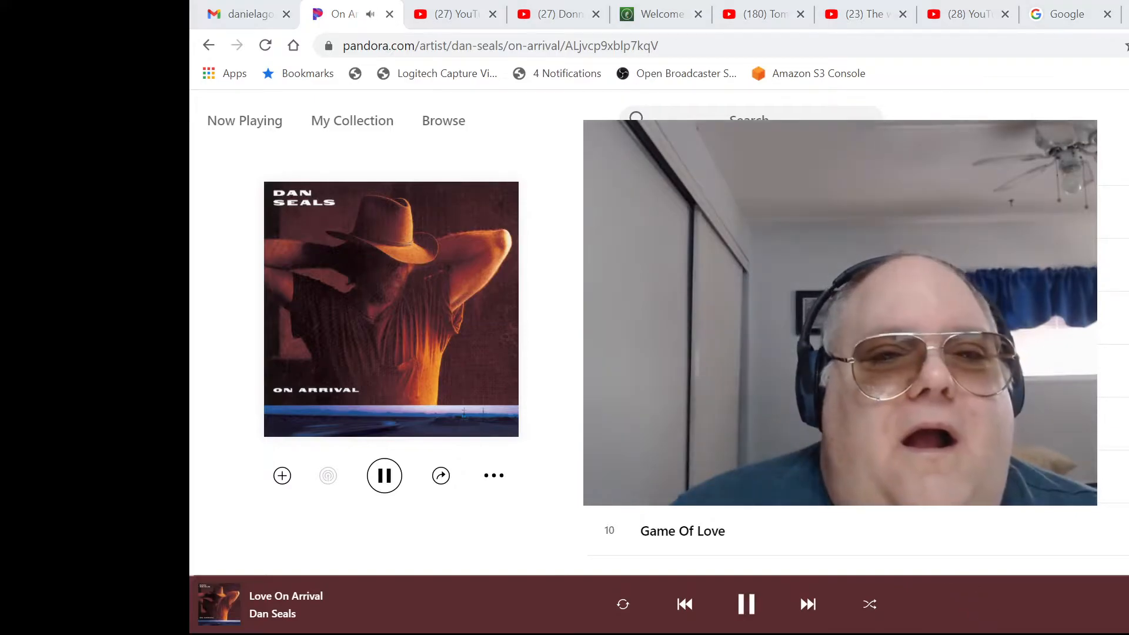